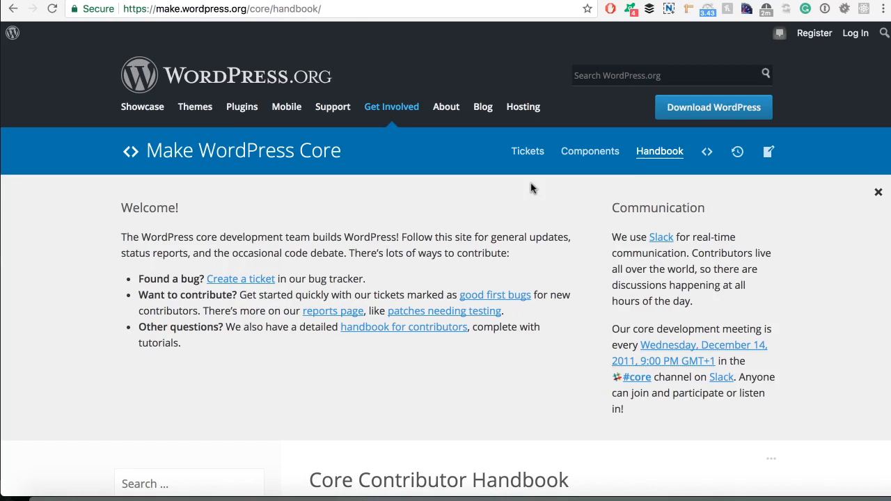
{"action": "mouse_move", "coordinate": [529, 194]}
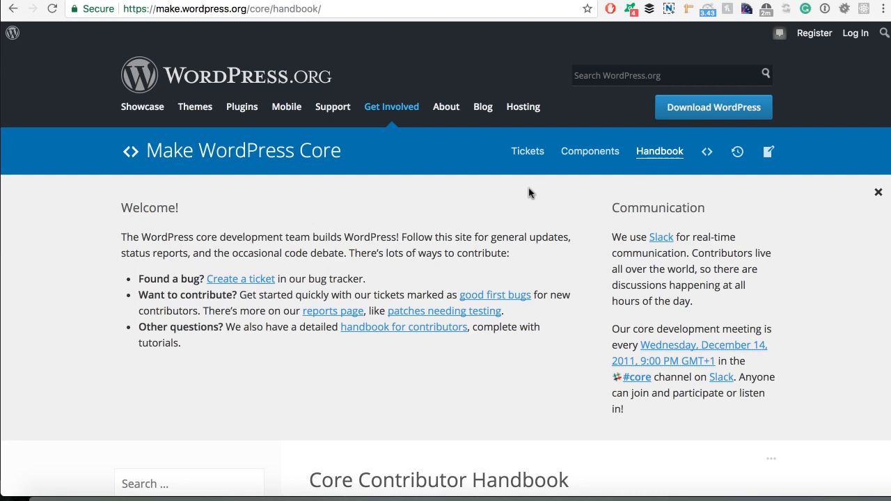
{"action": "mouse_move", "coordinate": [653, 207]}
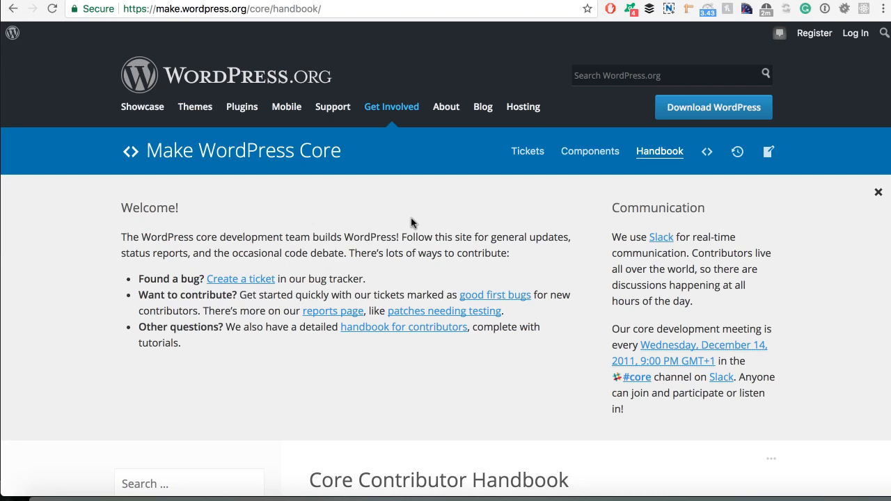
{"action": "mouse_move", "coordinate": [334, 155]}
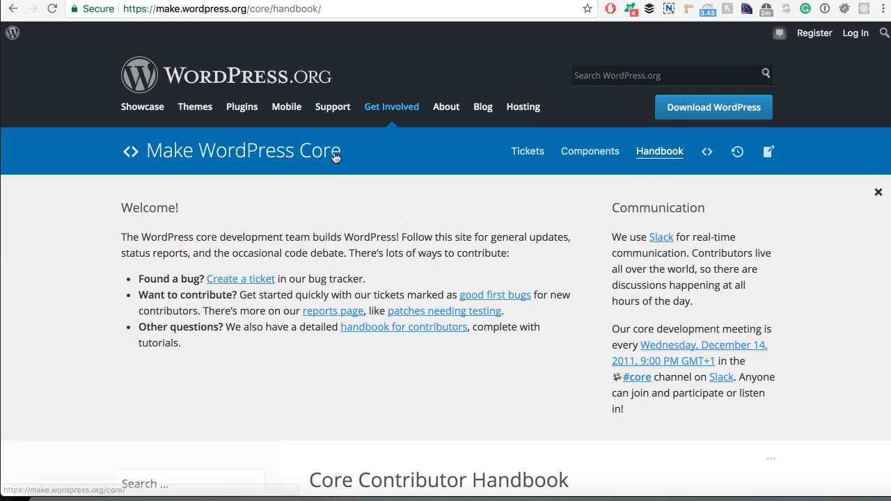
{"action": "mouse_move", "coordinate": [341, 198]}
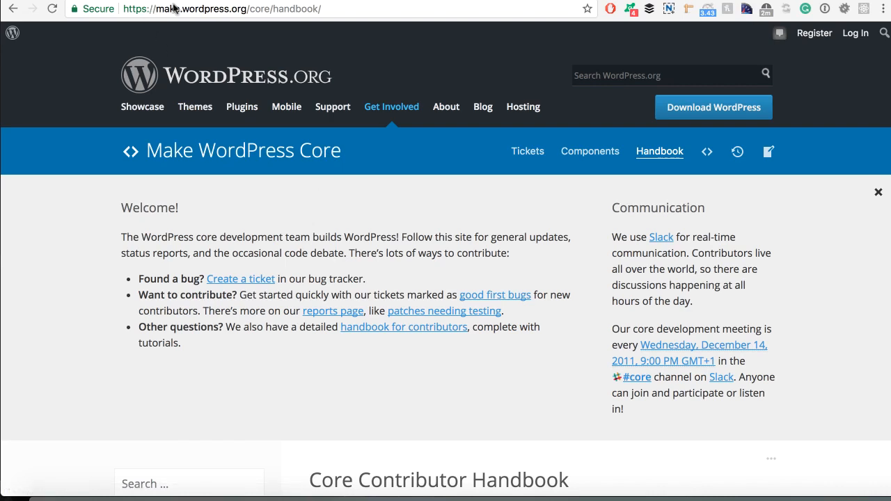
{"action": "mouse_move", "coordinate": [254, 14]}
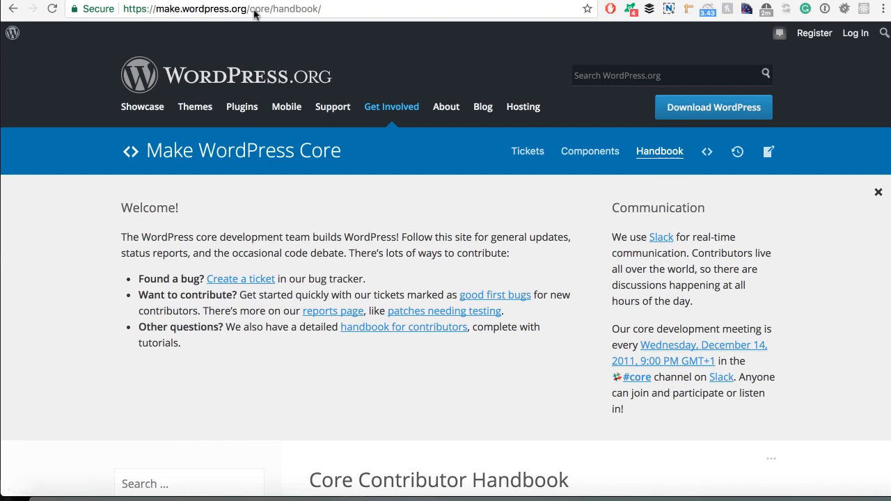
{"action": "mouse_move", "coordinate": [361, 138]}
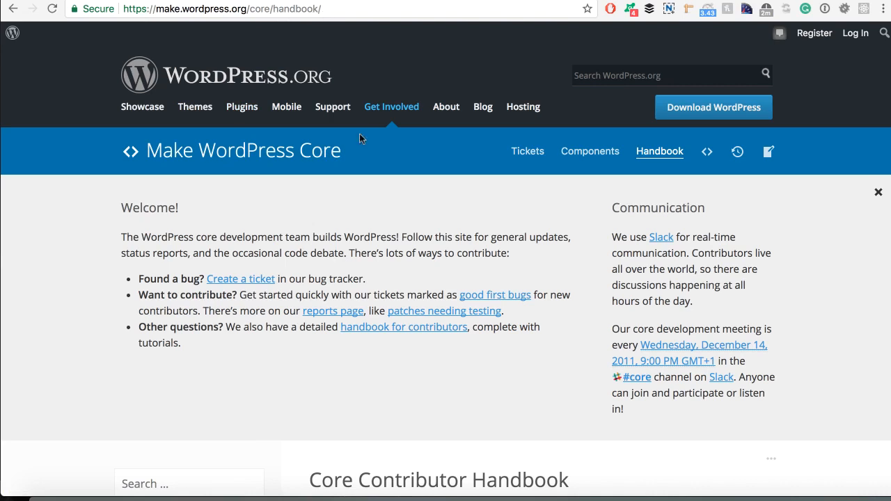
Expand Best Practices and open WordPress Coding Standards, scrolling to the language-specific list.
{"action": "scroll", "scroll_direction": "down", "scroll_amount": 3}
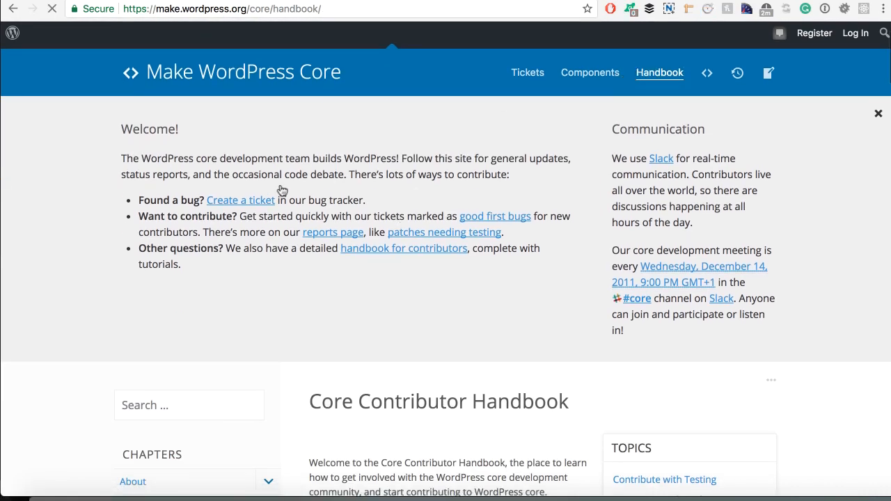
{"action": "scroll", "scroll_direction": "down", "scroll_amount": 3}
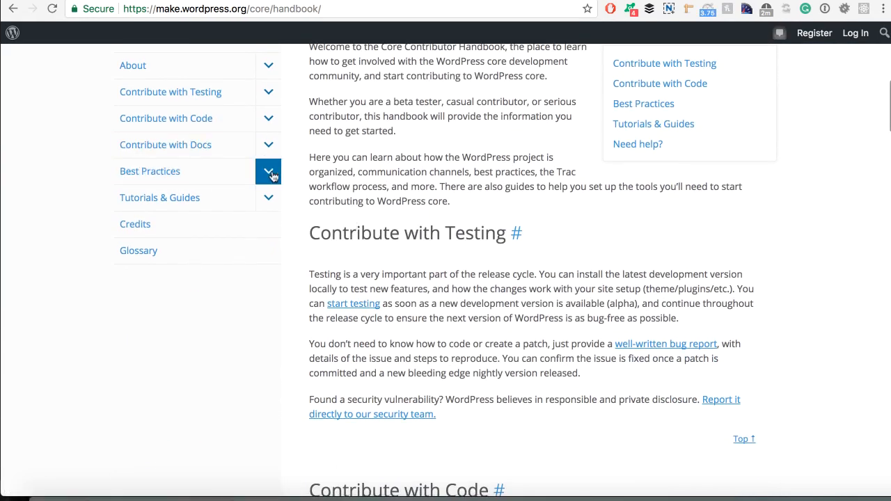
{"action": "left_click", "coordinate": [267, 170]}
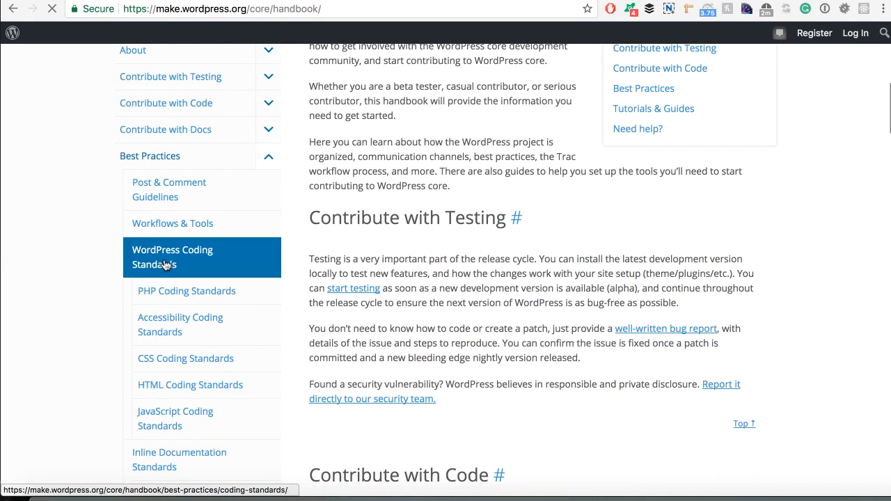
{"action": "left_click", "coordinate": [172, 257]}
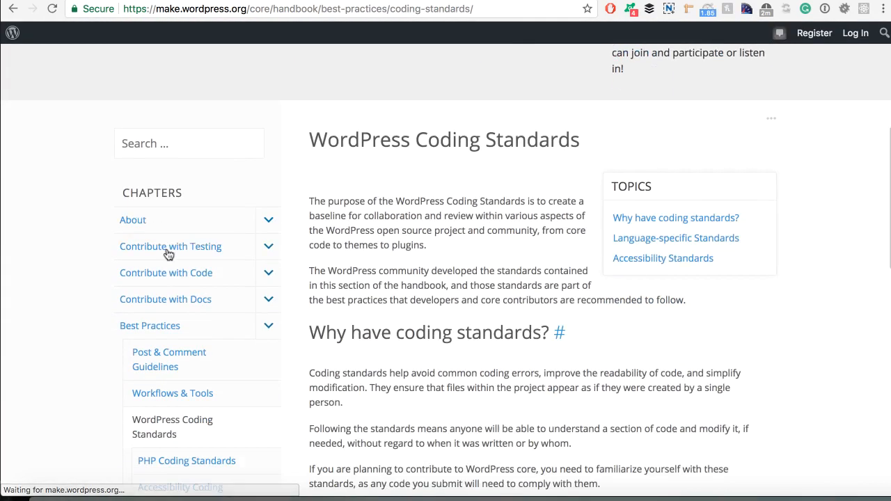
{"action": "scroll", "scroll_direction": "down", "scroll_amount": 3}
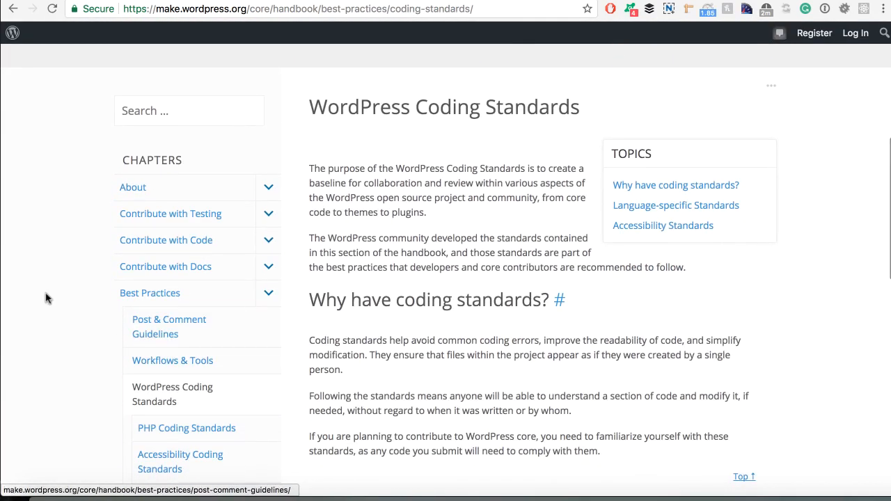
{"action": "scroll", "scroll_direction": "down", "scroll_amount": 3}
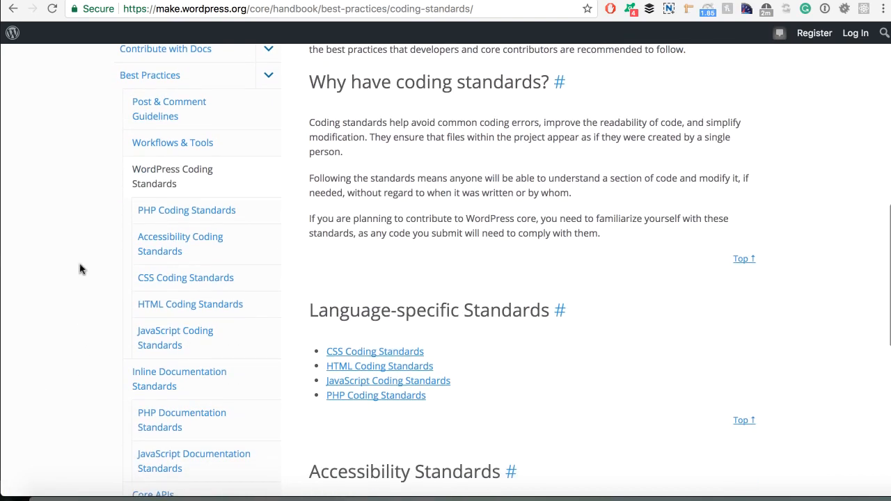
{"action": "mouse_move", "coordinate": [89, 238]}
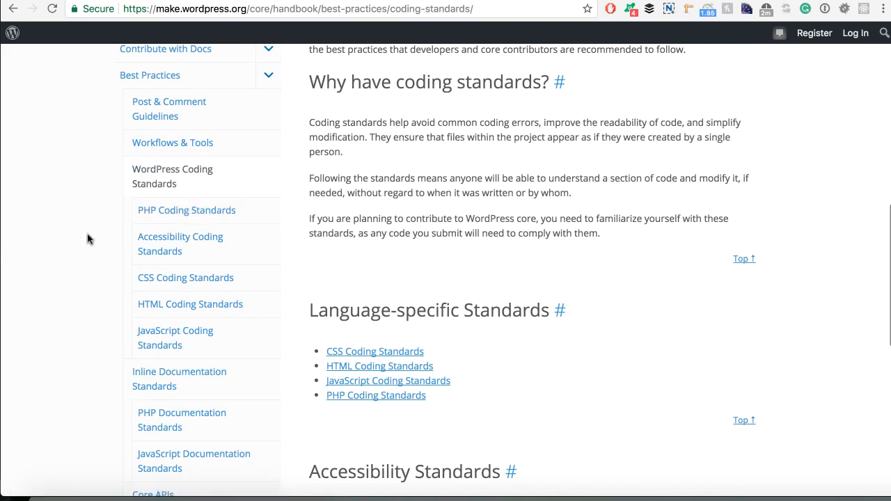
{"action": "mouse_move", "coordinate": [108, 249]}
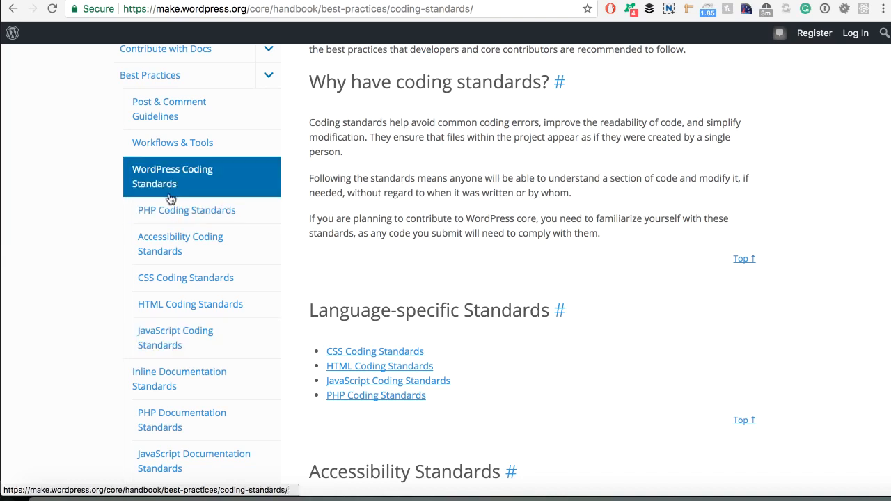
Open PHP Coding Standards and read down through quotes and indentation to Space Usage.
{"action": "left_click", "coordinate": [186, 210]}
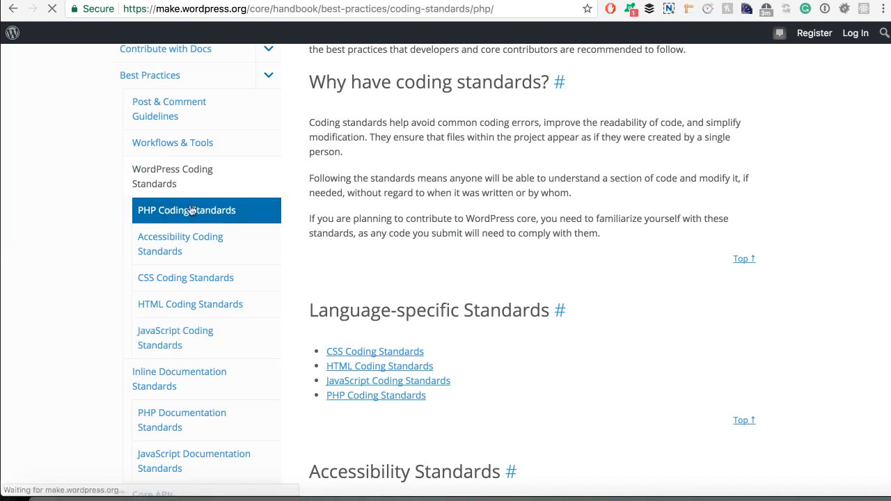
{"action": "left_click", "coordinate": [186, 209]}
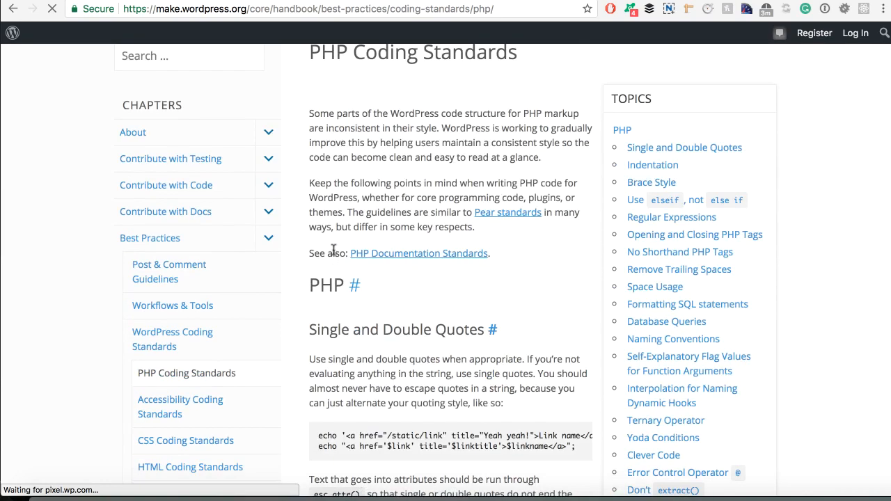
{"action": "scroll", "scroll_direction": "down", "scroll_amount": 3}
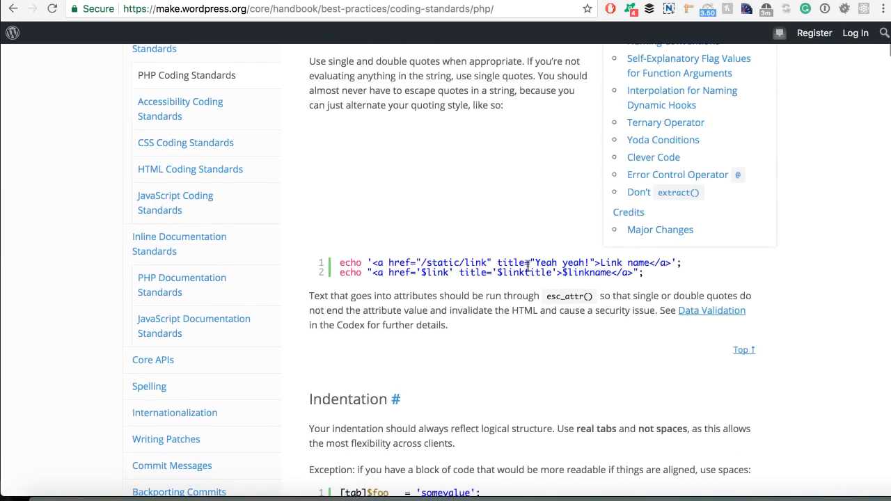
{"action": "scroll", "scroll_direction": "down", "scroll_amount": 3}
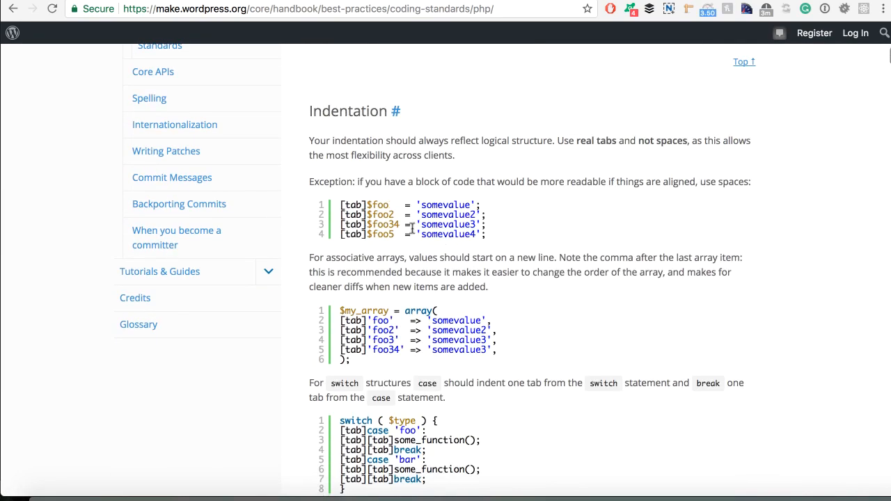
{"action": "scroll", "scroll_direction": "down", "scroll_amount": 3}
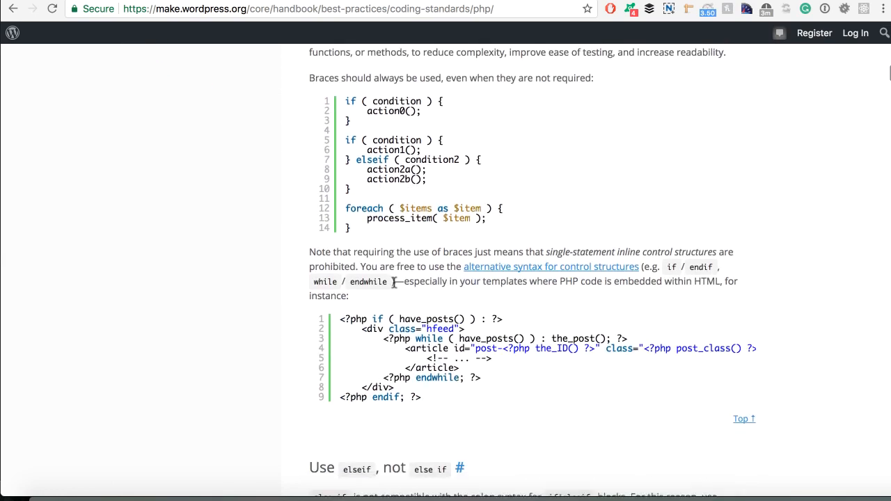
{"action": "scroll", "scroll_direction": "down", "scroll_amount": 3}
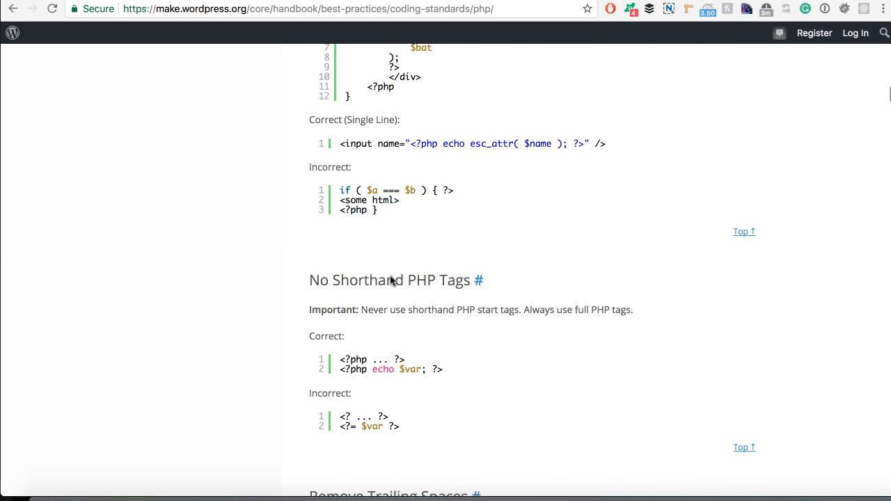
{"action": "scroll", "scroll_direction": "down", "scroll_amount": 3}
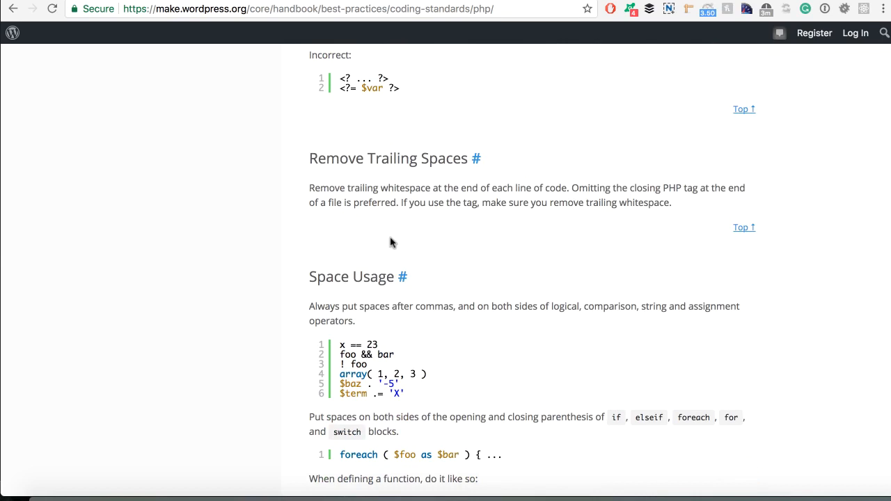
{"action": "scroll", "scroll_direction": "down", "scroll_amount": 3}
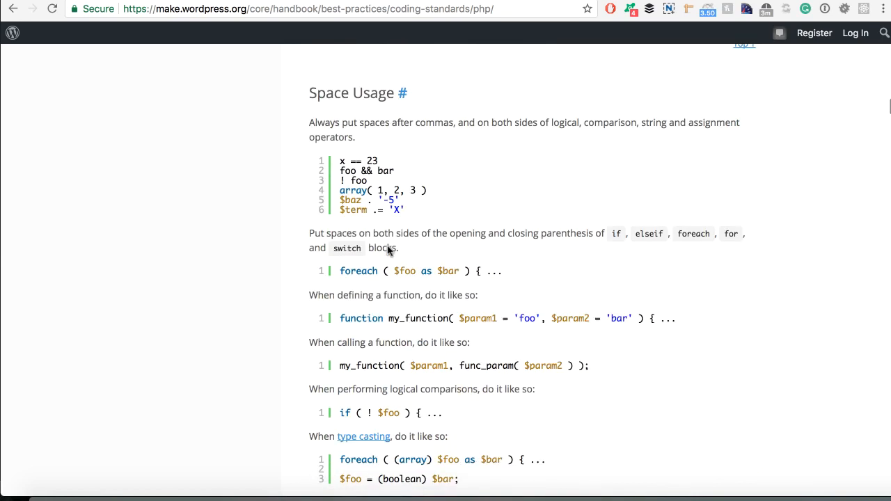
{"action": "scroll", "scroll_direction": "down", "scroll_amount": 3}
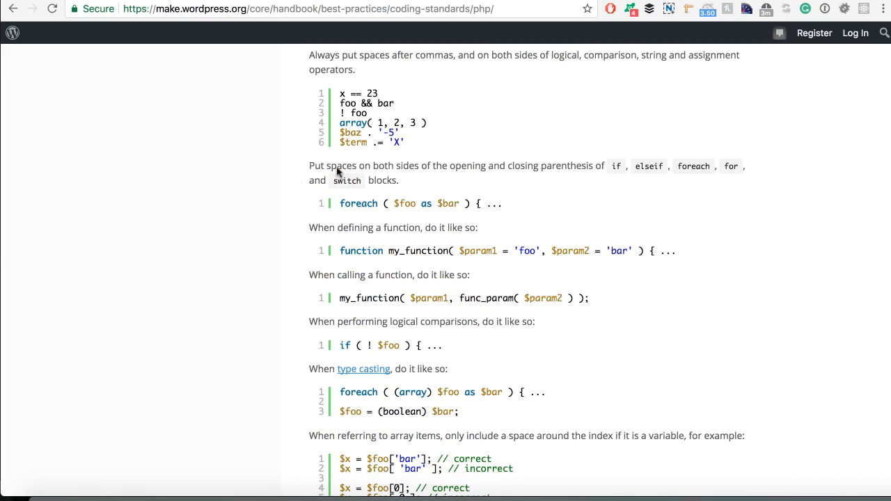
{"action": "scroll", "scroll_direction": "down", "scroll_amount": 3}
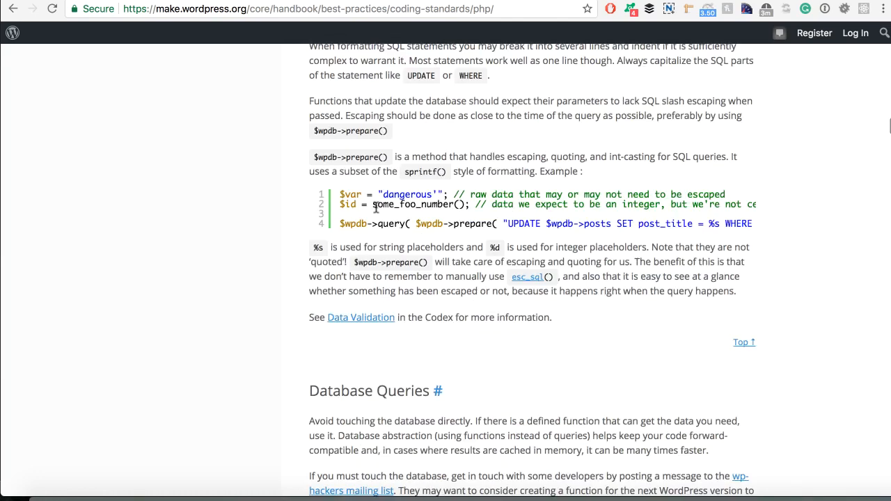
{"action": "scroll", "scroll_direction": "down", "scroll_amount": 3}
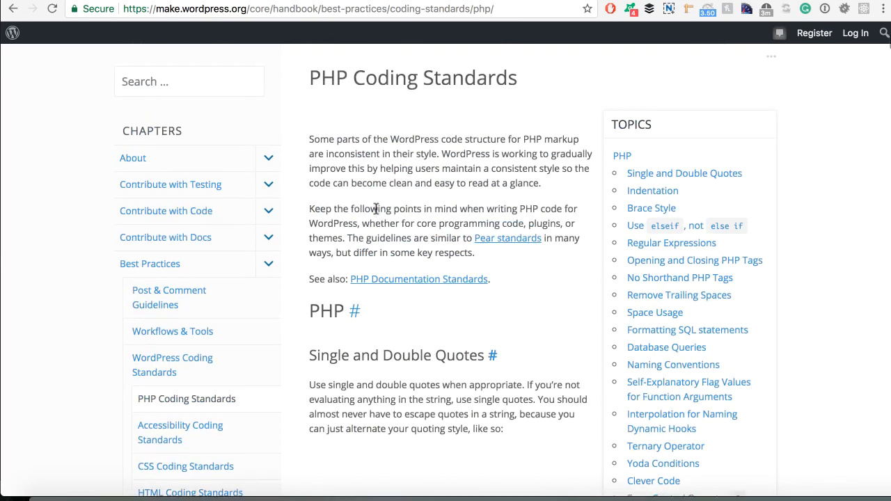
{"action": "scroll", "scroll_direction": "down", "scroll_amount": 3}
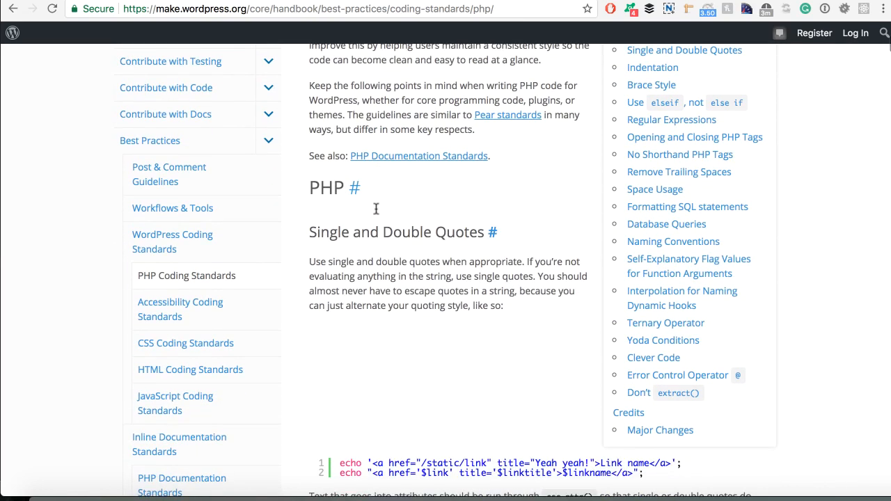
{"action": "scroll", "scroll_direction": "down", "scroll_amount": 3}
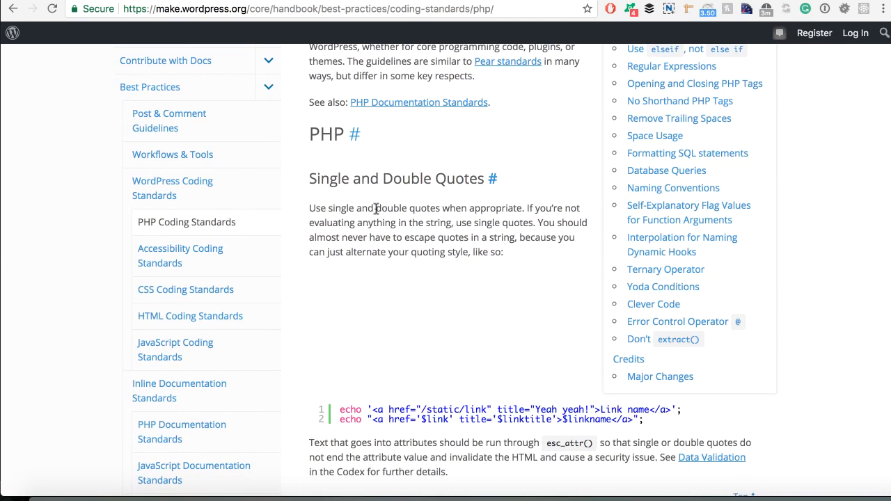
{"action": "mouse_move", "coordinate": [372, 204]}
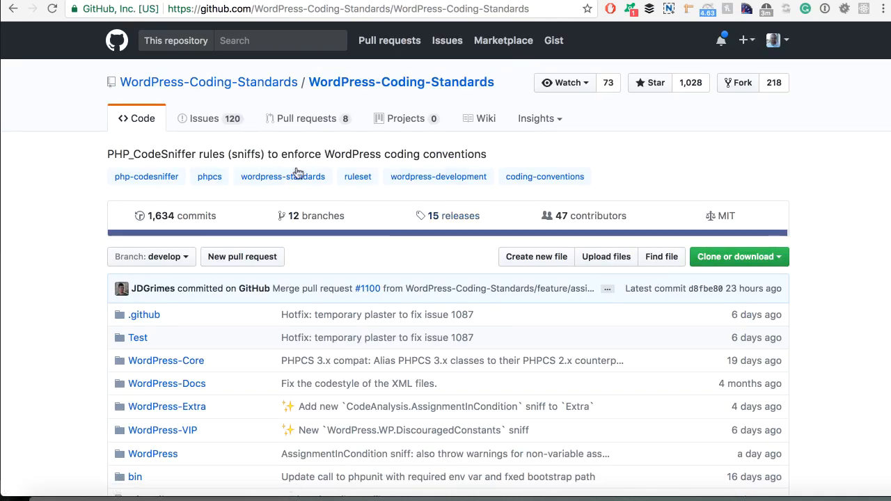
Scroll the WordPress-Coding-Standards README down to the Composer installation instructions.
{"action": "scroll", "scroll_direction": "down", "scroll_amount": 3}
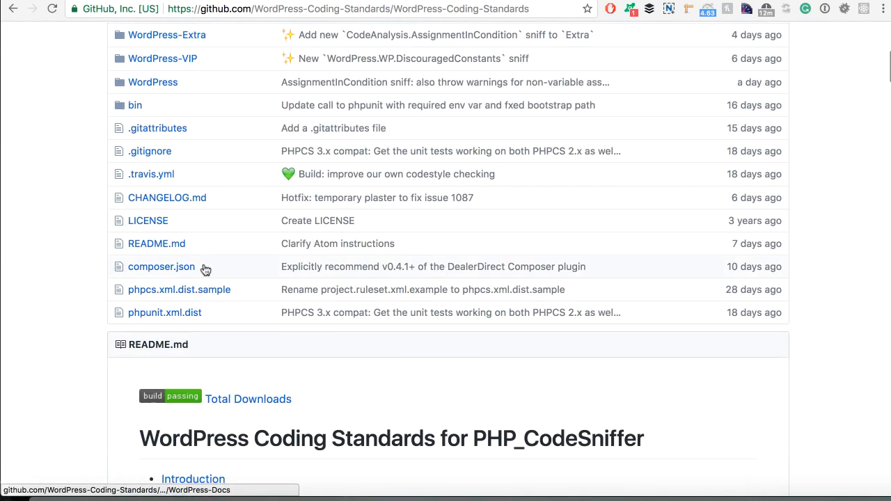
{"action": "scroll", "scroll_direction": "down", "scroll_amount": 3}
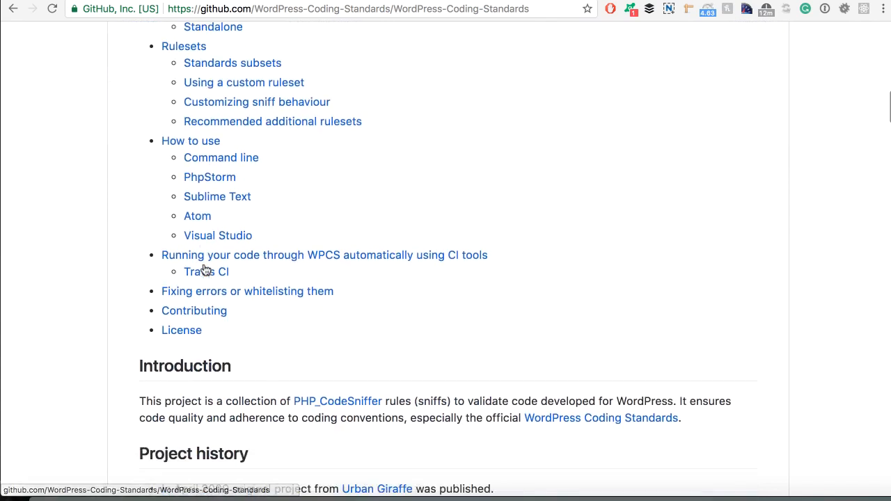
{"action": "scroll", "scroll_direction": "down", "scroll_amount": 3}
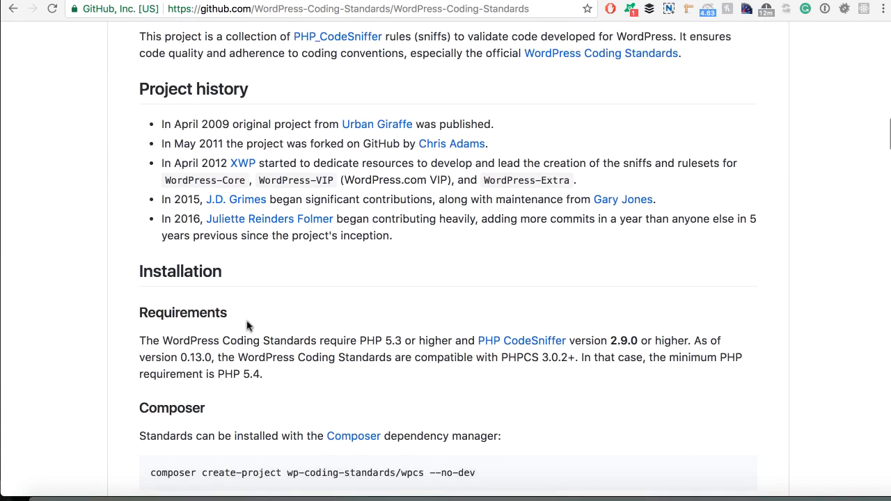
{"action": "mouse_move", "coordinate": [255, 306]}
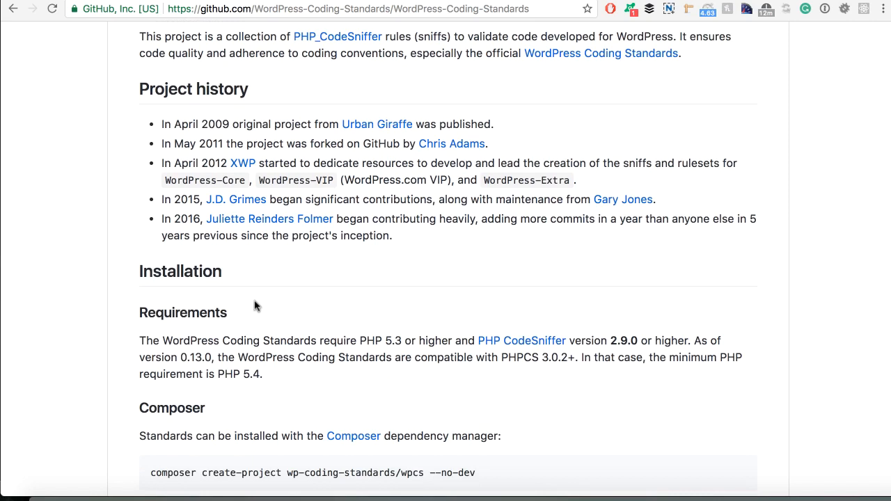
{"action": "scroll", "scroll_direction": "down", "scroll_amount": 3}
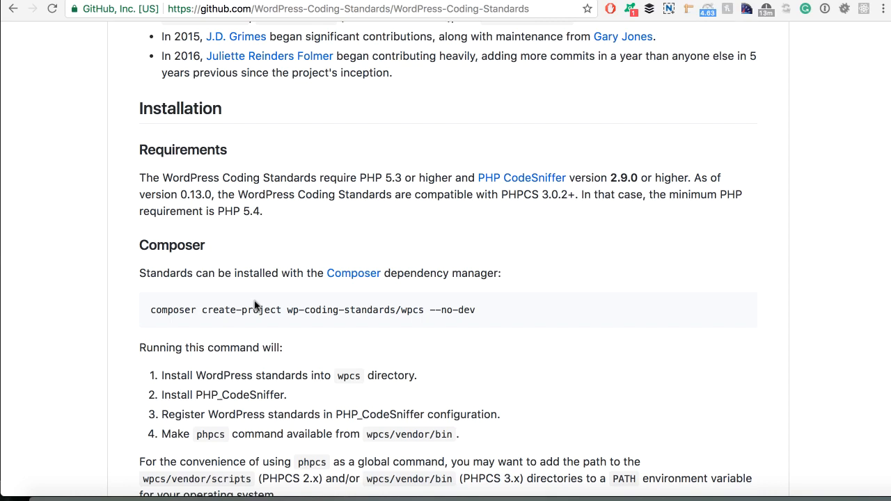
{"action": "mouse_move", "coordinate": [283, 215]}
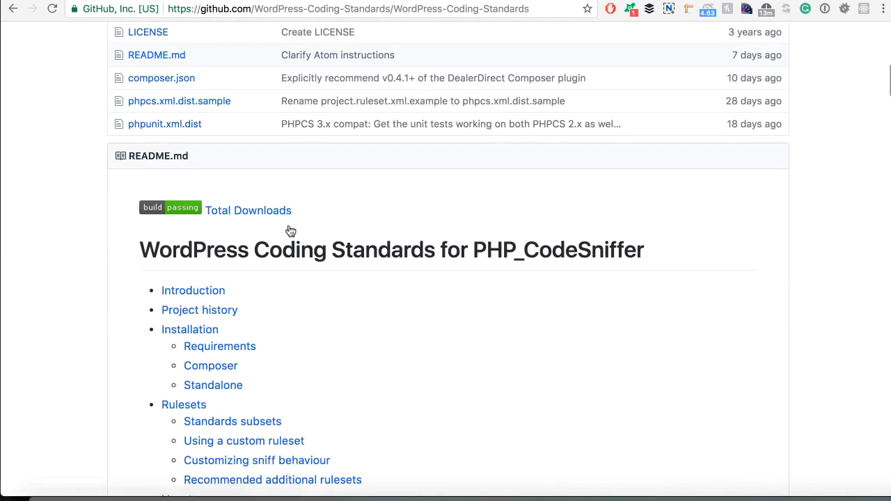
{"action": "mouse_move", "coordinate": [278, 228]}
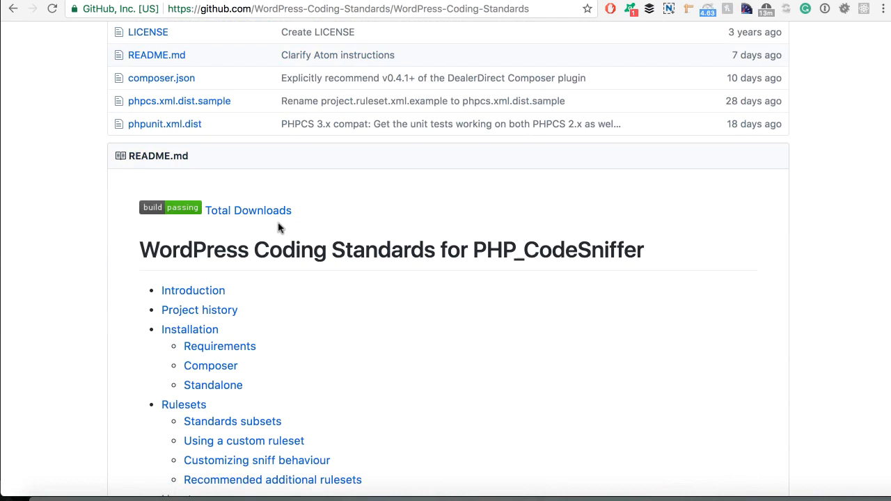
{"action": "mouse_move", "coordinate": [216, 495]}
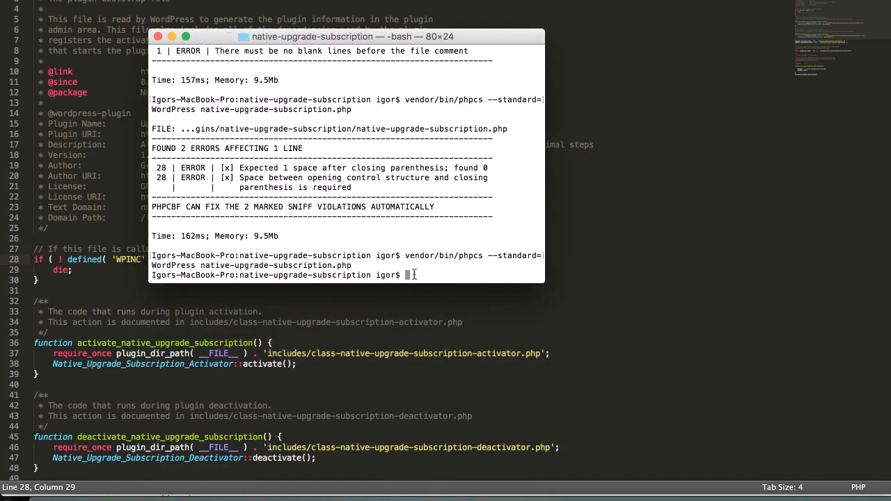
Rerun phpcs --standard=WordPress on native-upgrade-subscription.php, getting no errors.
{"action": "key", "text": "Return"}
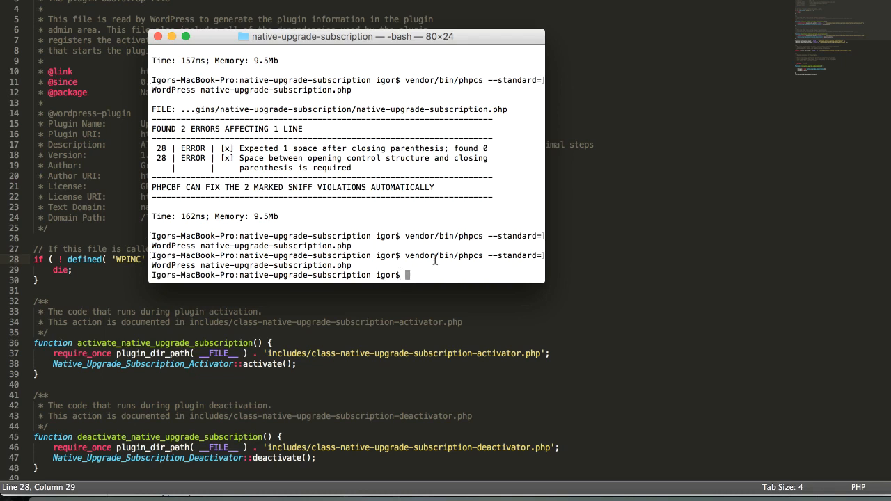
{"action": "mouse_move", "coordinate": [101, 158]}
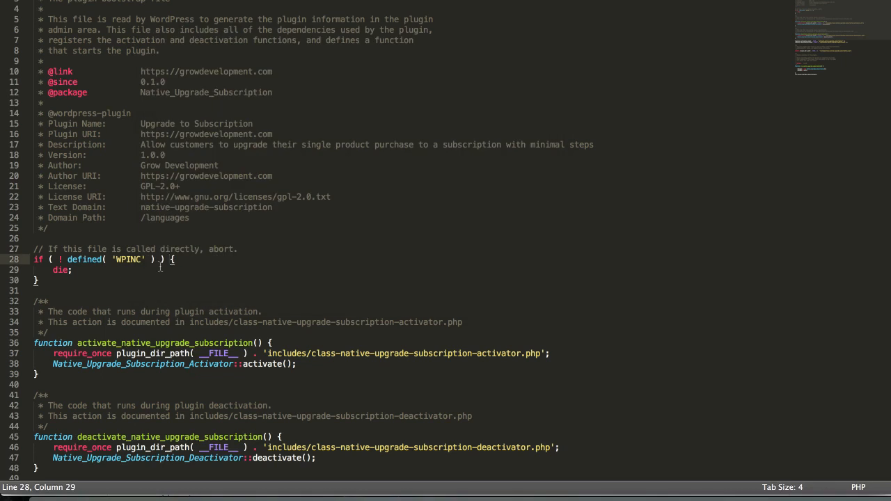
Delete the space before line 28's opening brace and save the file.
{"action": "key", "text": "Backspace"}
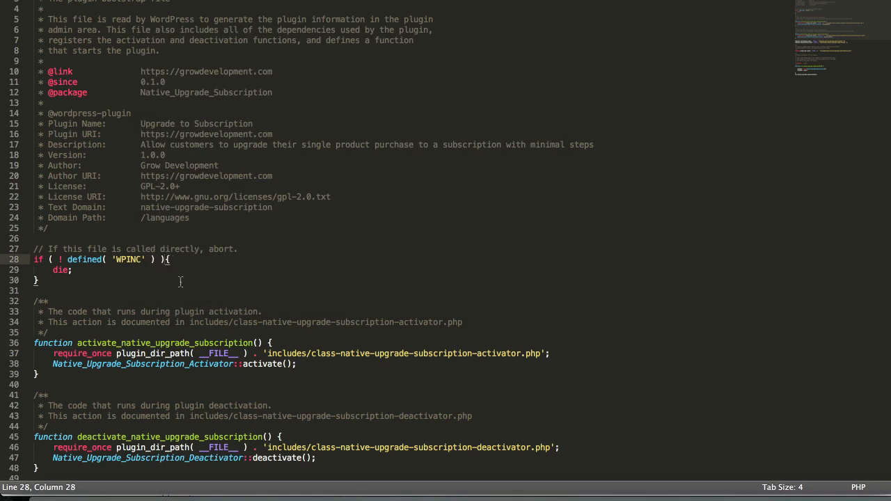
{"action": "key", "text": "cmd+s"}
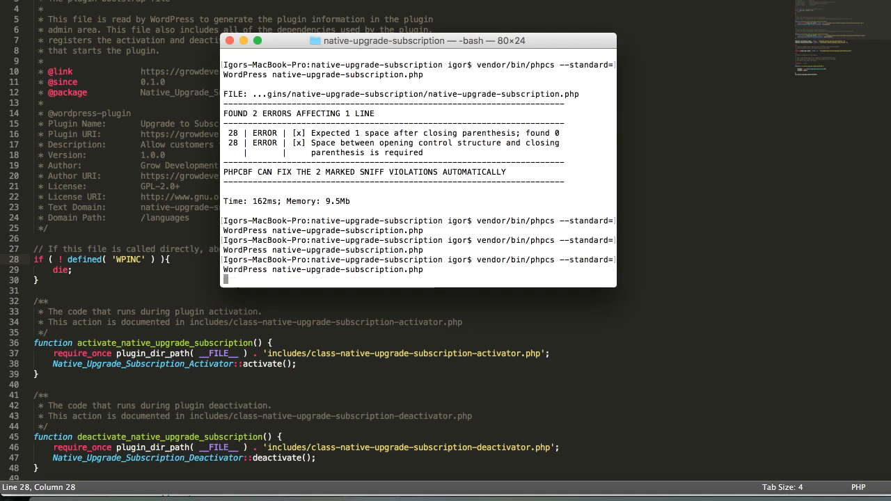
Run phpcs again, reporting two line-28 spacing errors, and select 'phpcs' for editing.
{"action": "key", "text": "Return"}
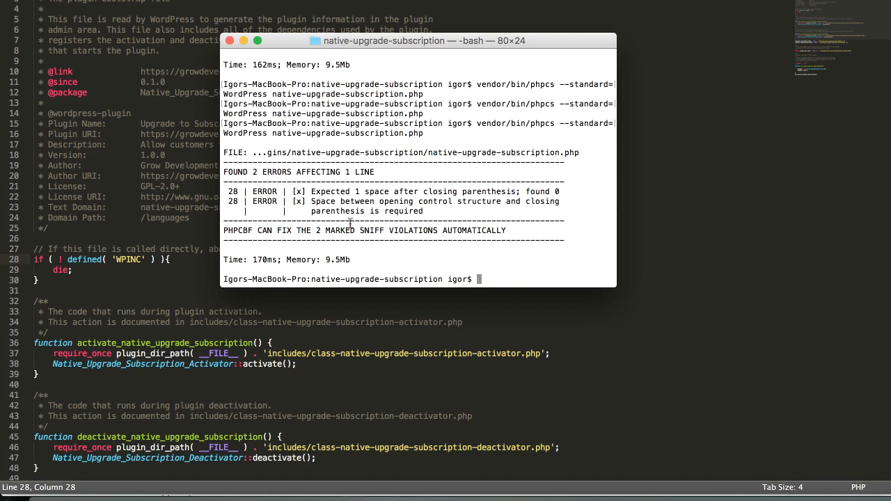
{"action": "double_click", "coordinate": [299, 191]}
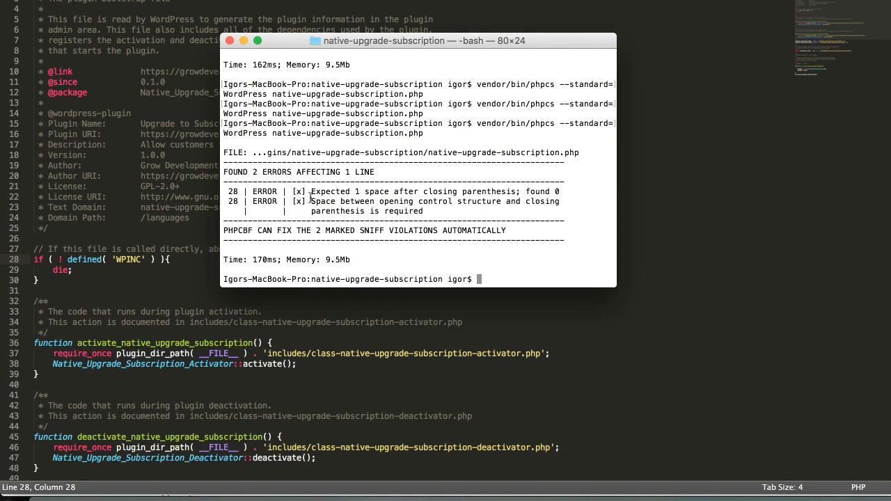
{"action": "mouse_move", "coordinate": [177, 249]}
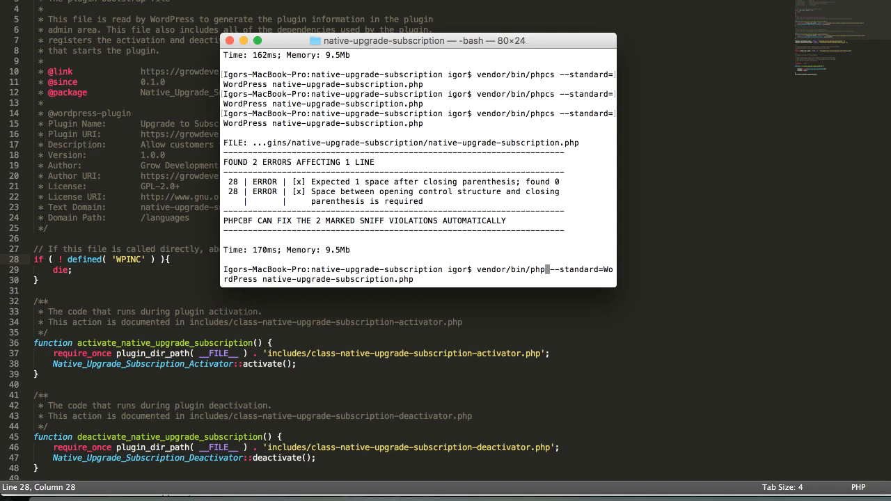
Run phpcbf to fix line 28, then rerun phpcs to confirm no errors.
{"action": "type", "text": "cbf"}
{"action": "key", "text": "Return"}
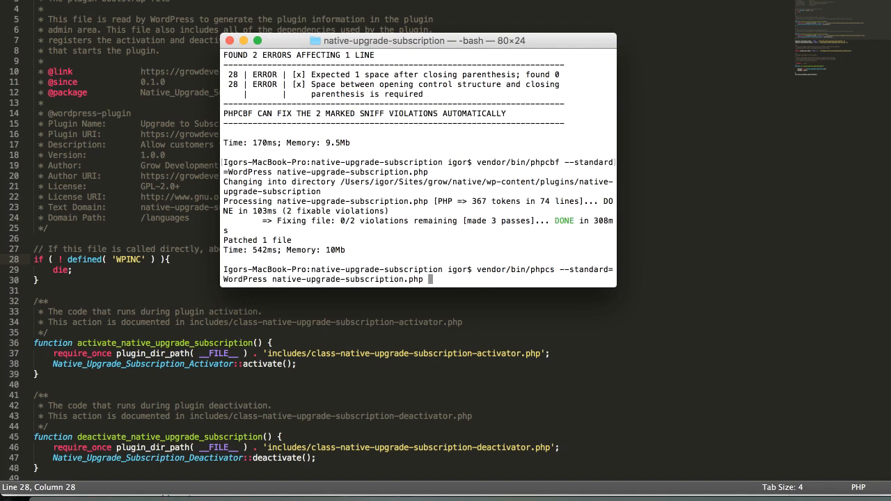
{"action": "key", "text": "Return"}
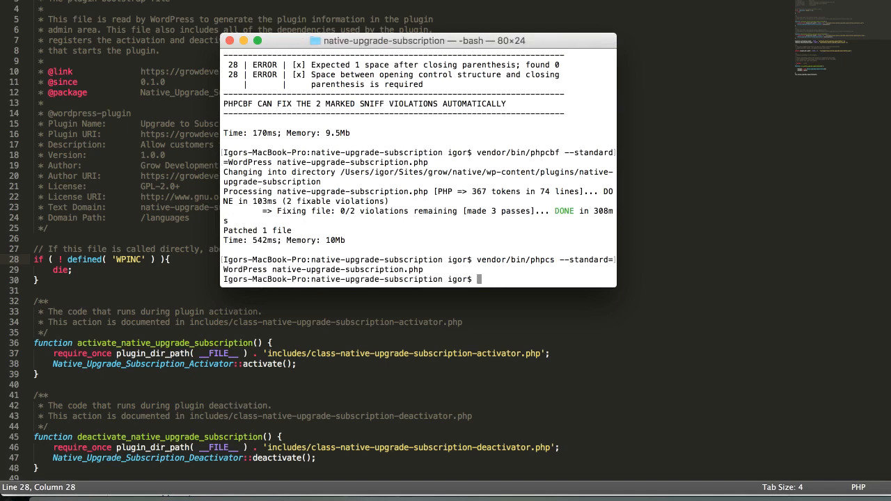
{"action": "mouse_move", "coordinate": [167, 244]}
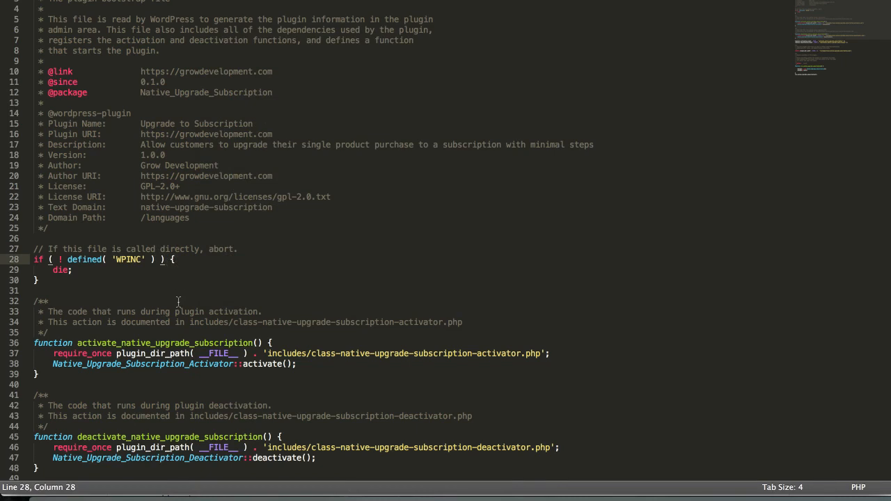
{"action": "mouse_move", "coordinate": [348, 189]}
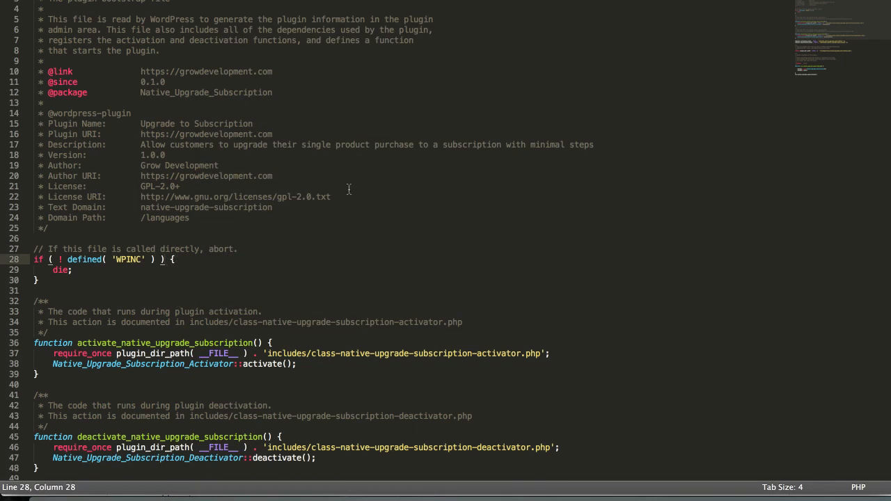
{"action": "mouse_move", "coordinate": [357, 274]}
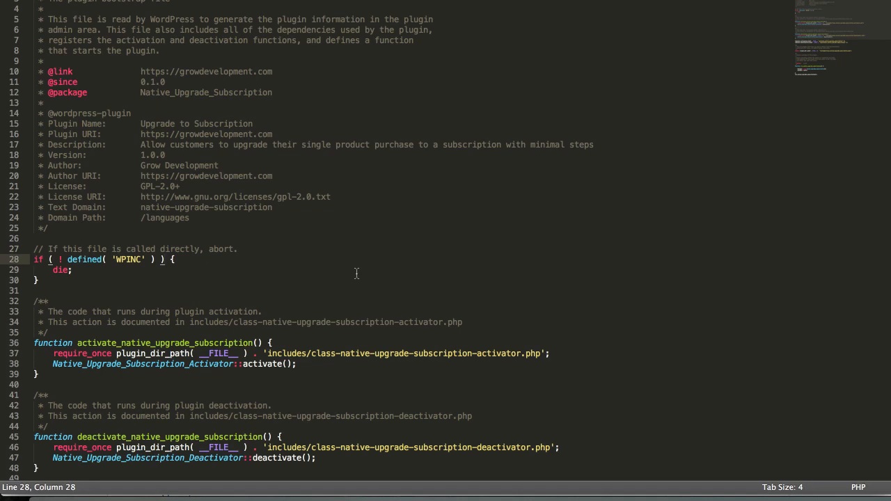
{"action": "mouse_move", "coordinate": [337, 235]}
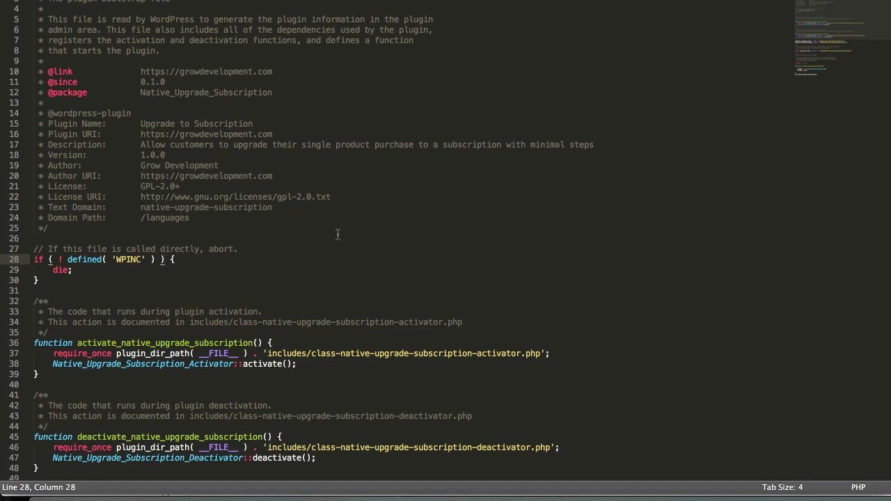
{"action": "mouse_move", "coordinate": [294, 84]}
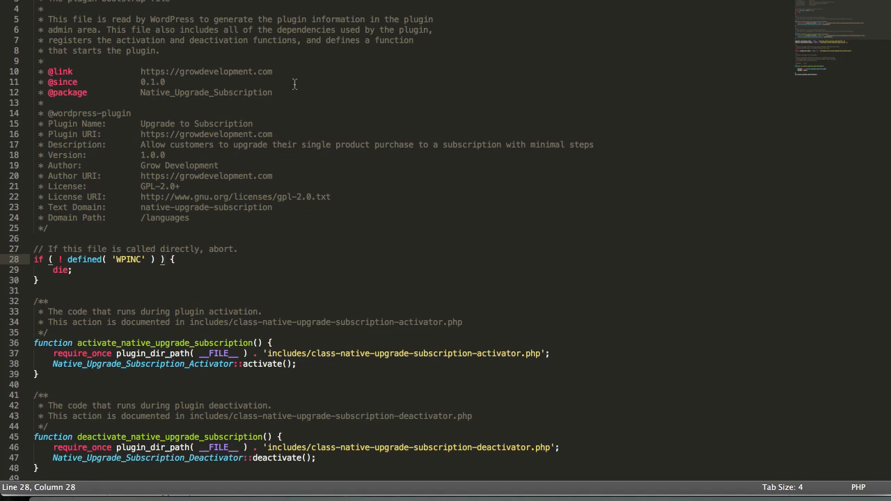
{"action": "mouse_move", "coordinate": [281, 149]}
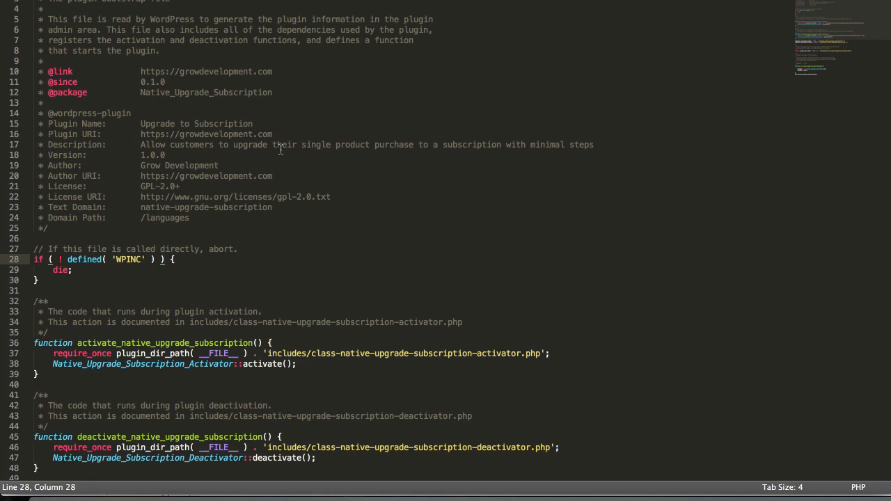